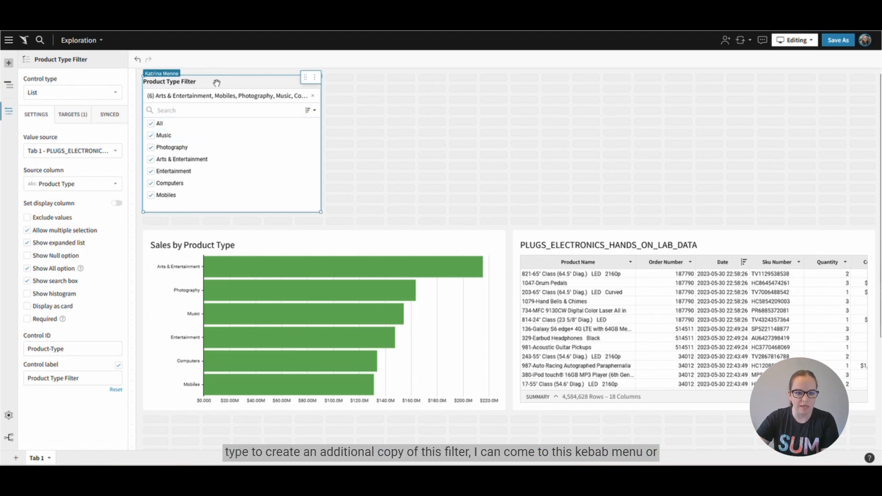
# - Show the action menu for the Product Type Filter control
pyautogui.click(316, 77)
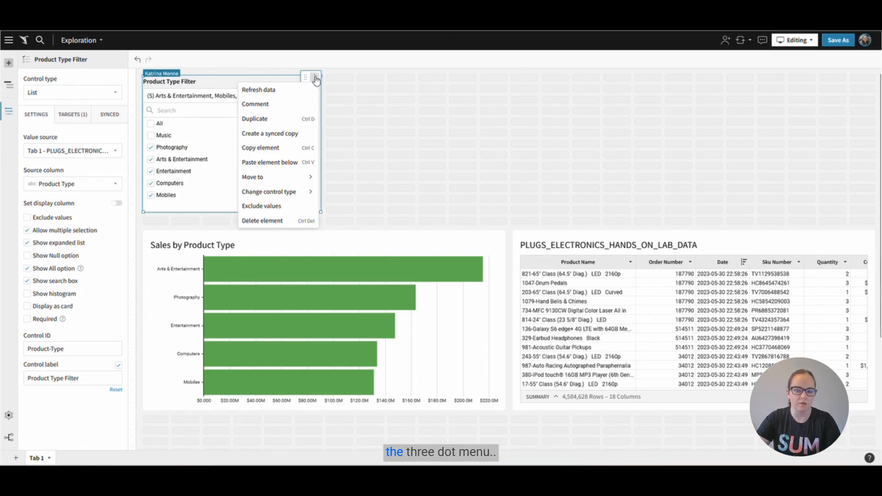
# - Create a synced copy of the Product Type Filter from its action menu
pyautogui.click(270, 133)
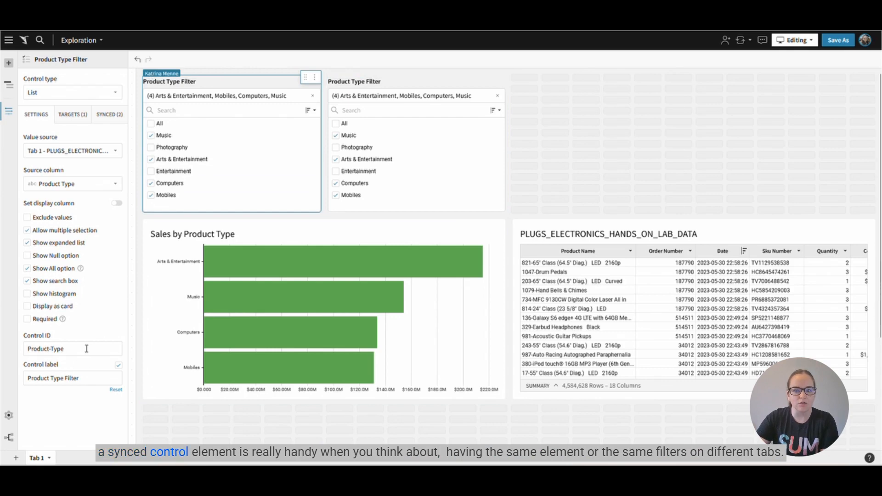
# - Duplicate the Product Type Filter as a separate control with ID Product-Type-1
pyautogui.click(501, 78)
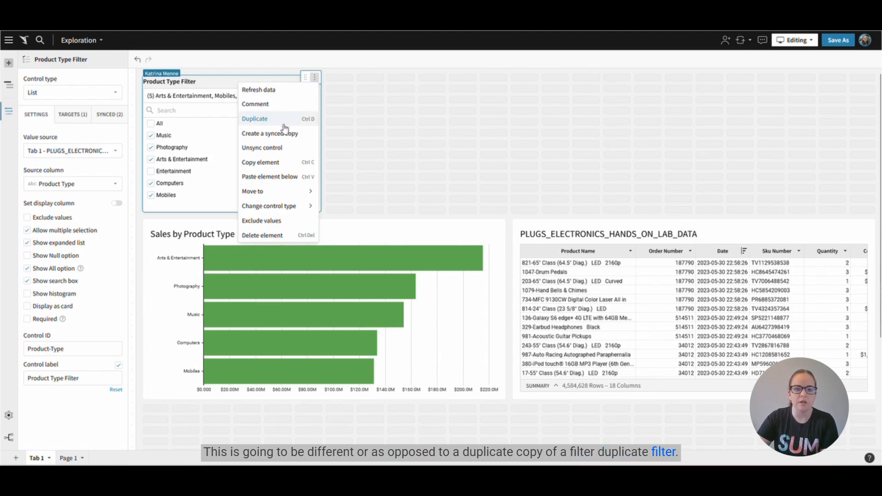
pyautogui.click(254, 119)
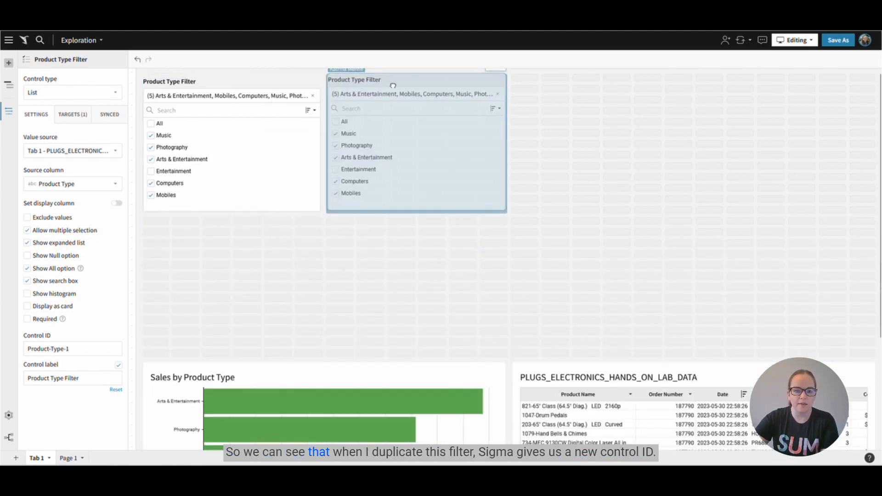